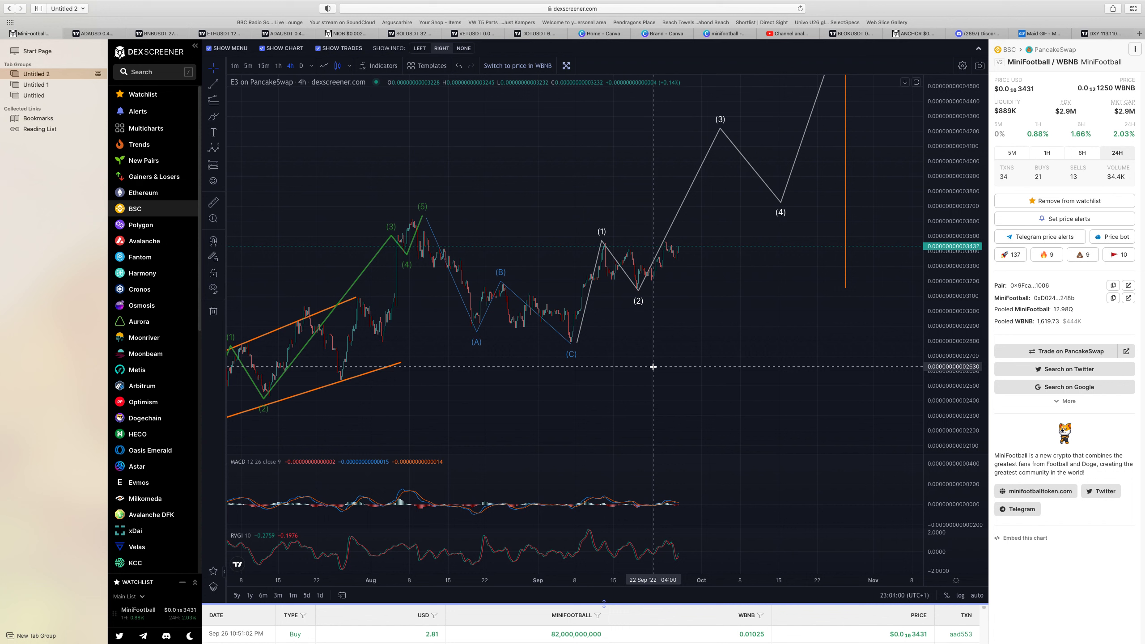
{"action": "mouse_move", "coordinate": [729, 317]}
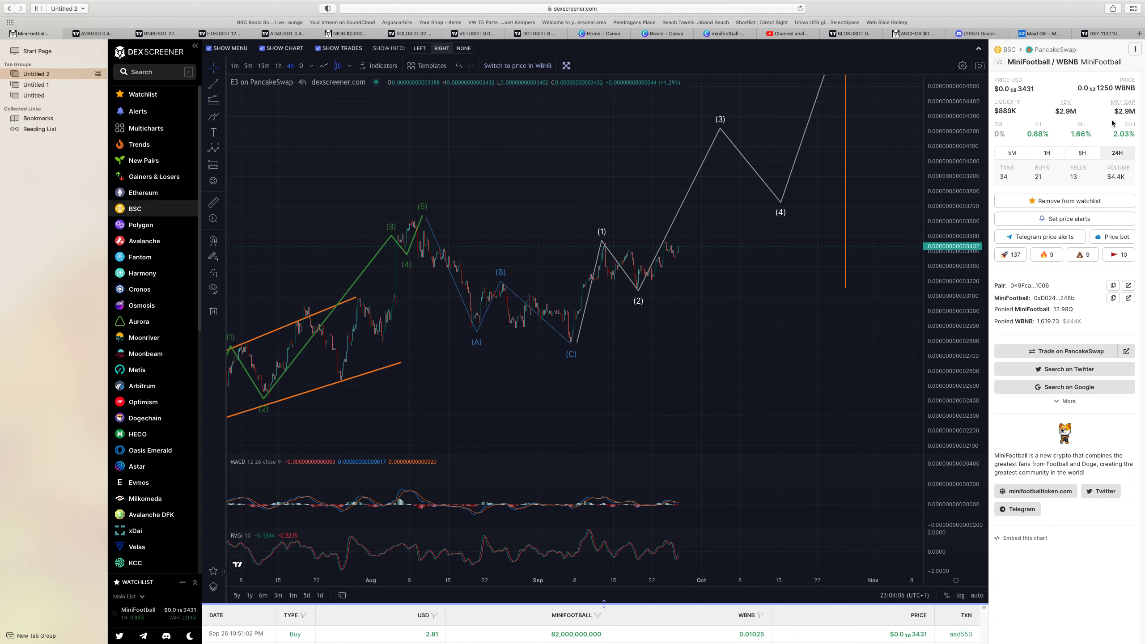
{"action": "mouse_move", "coordinate": [1115, 141]}
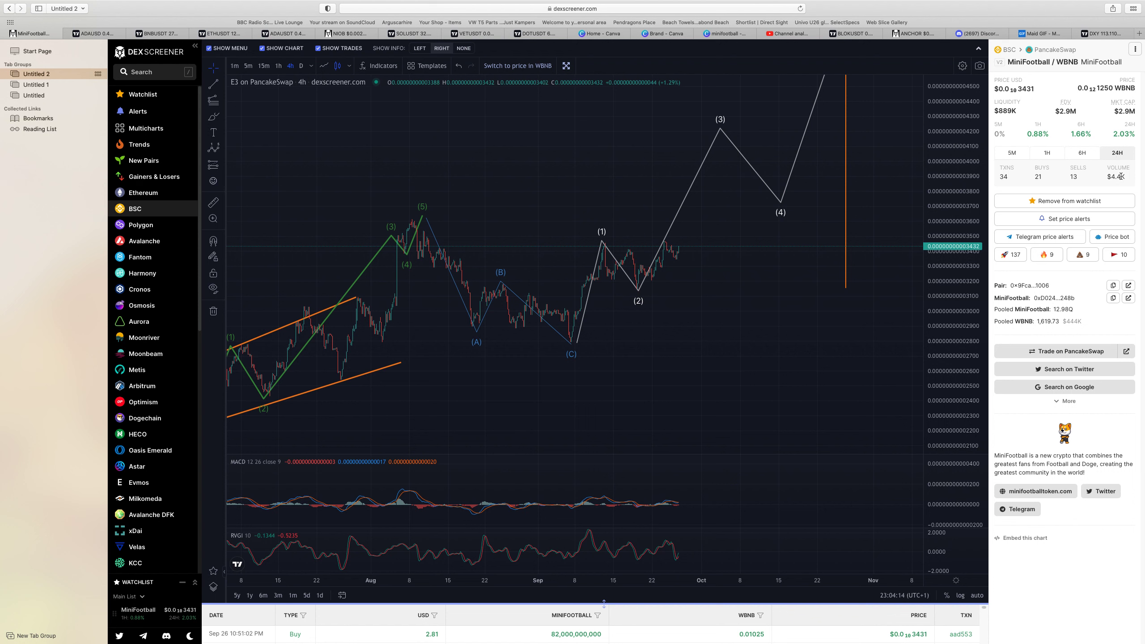
{"action": "mouse_move", "coordinate": [820, 432]}
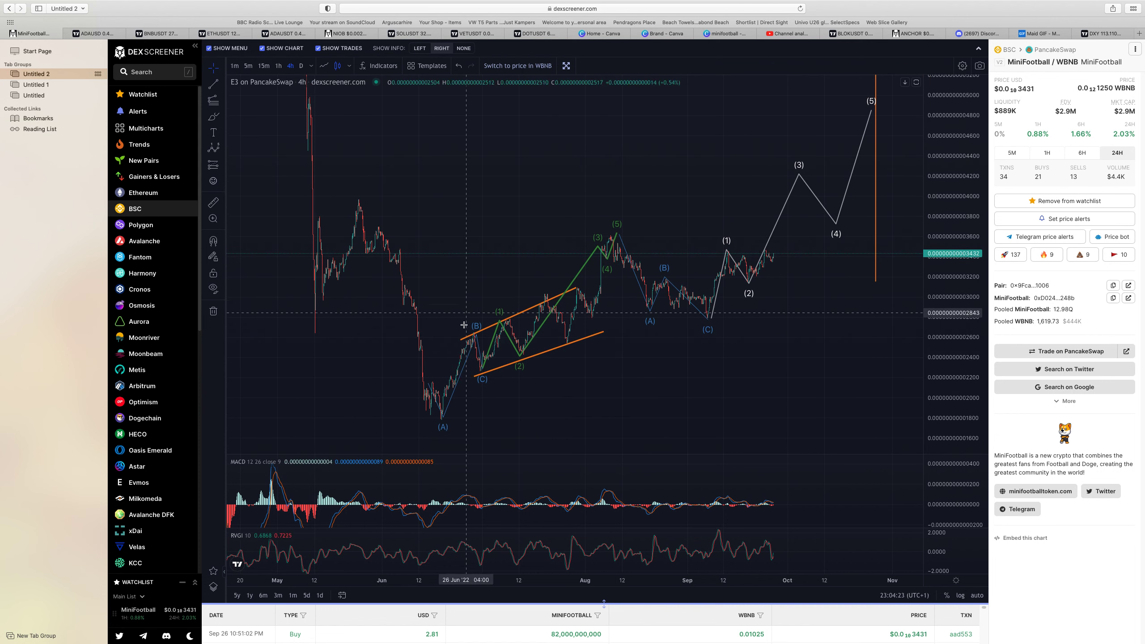
{"action": "mouse_move", "coordinate": [468, 340]}
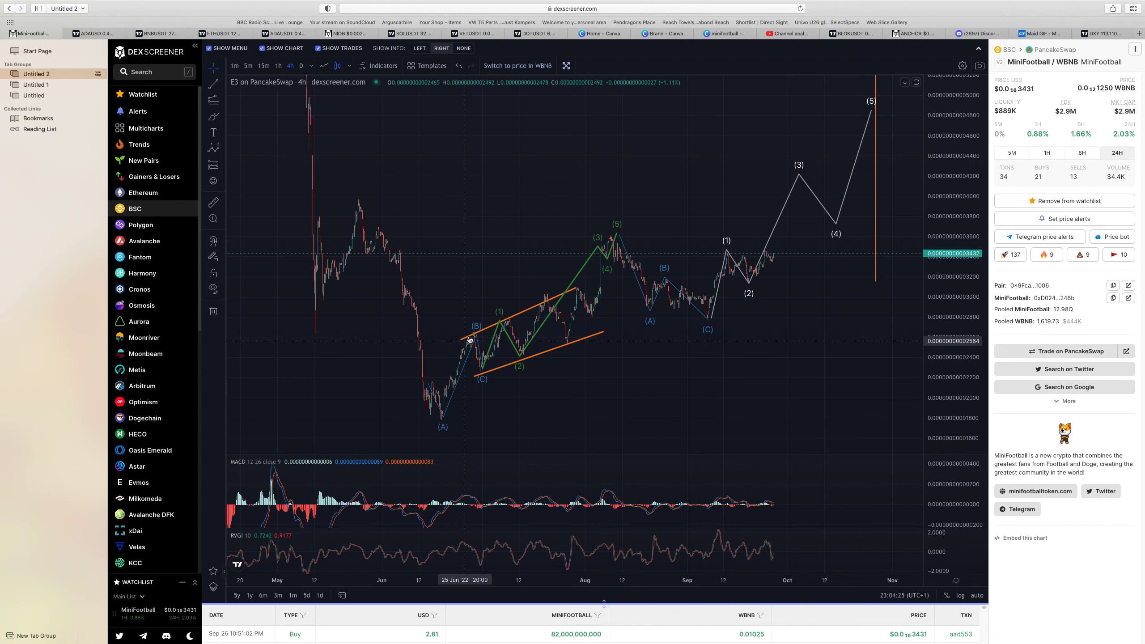
{"action": "mouse_move", "coordinate": [515, 359]}
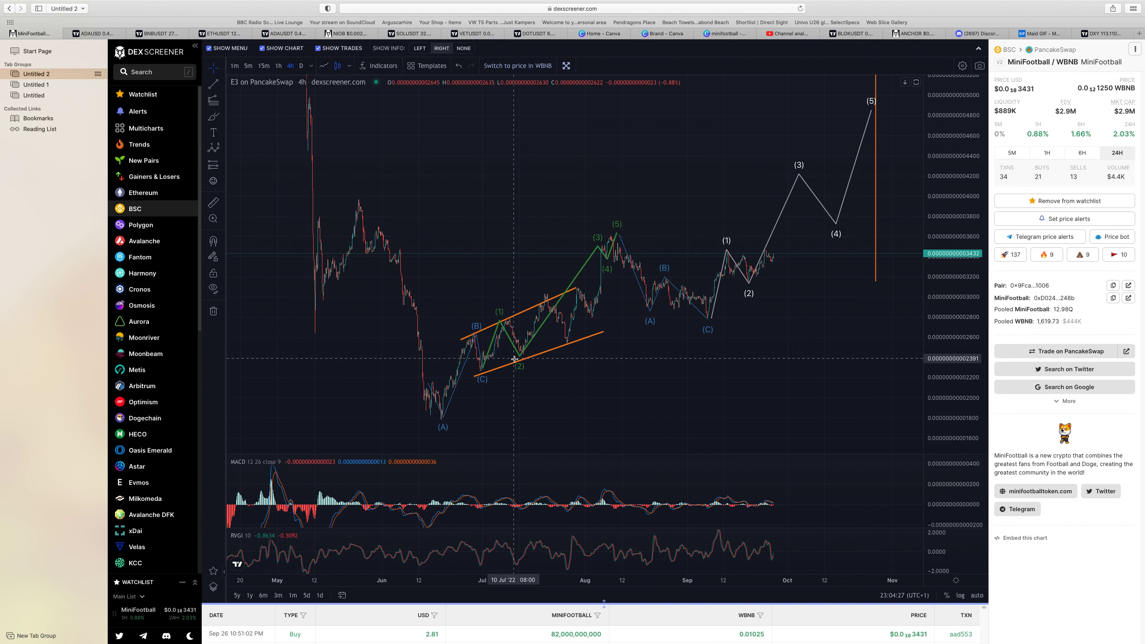
{"action": "mouse_move", "coordinate": [627, 233]}
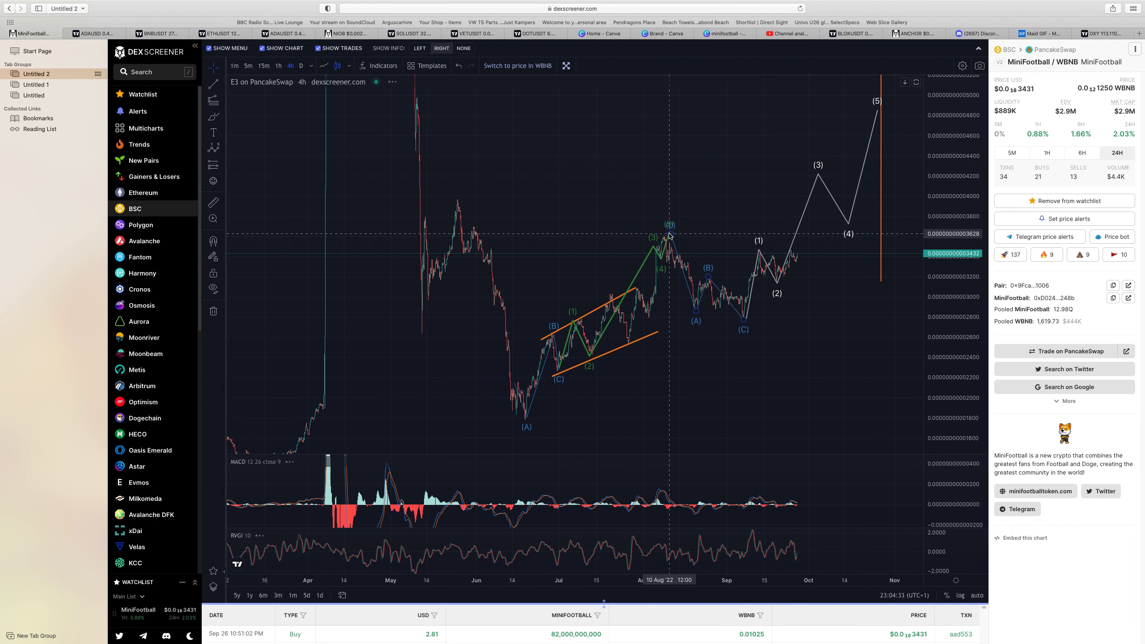
{"action": "mouse_move", "coordinate": [708, 278]}
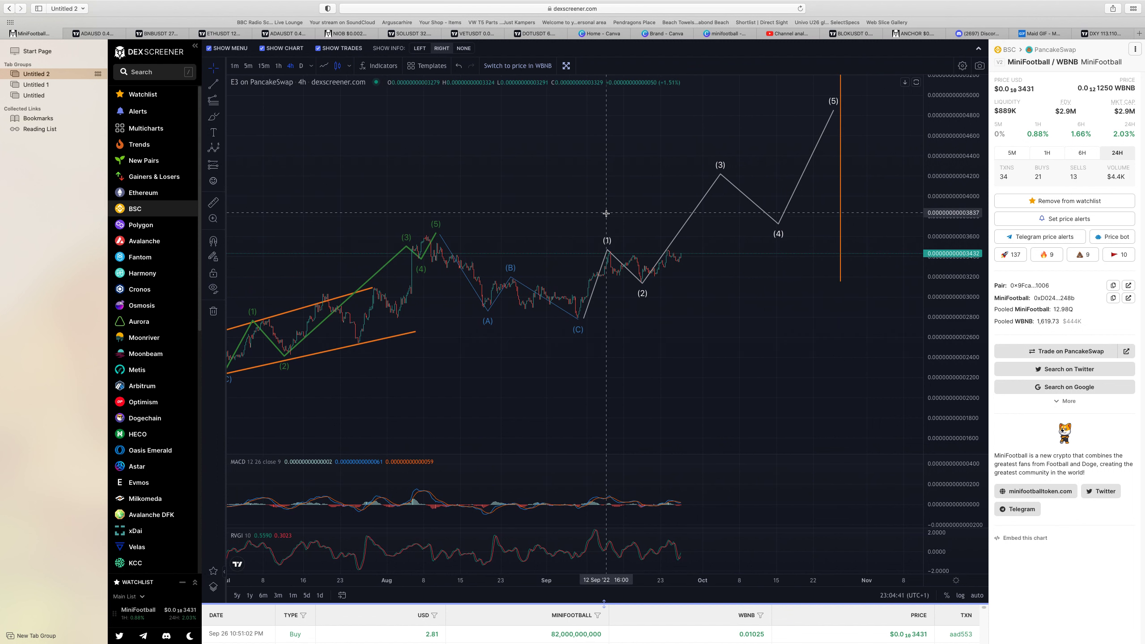
{"action": "mouse_move", "coordinate": [650, 282]}
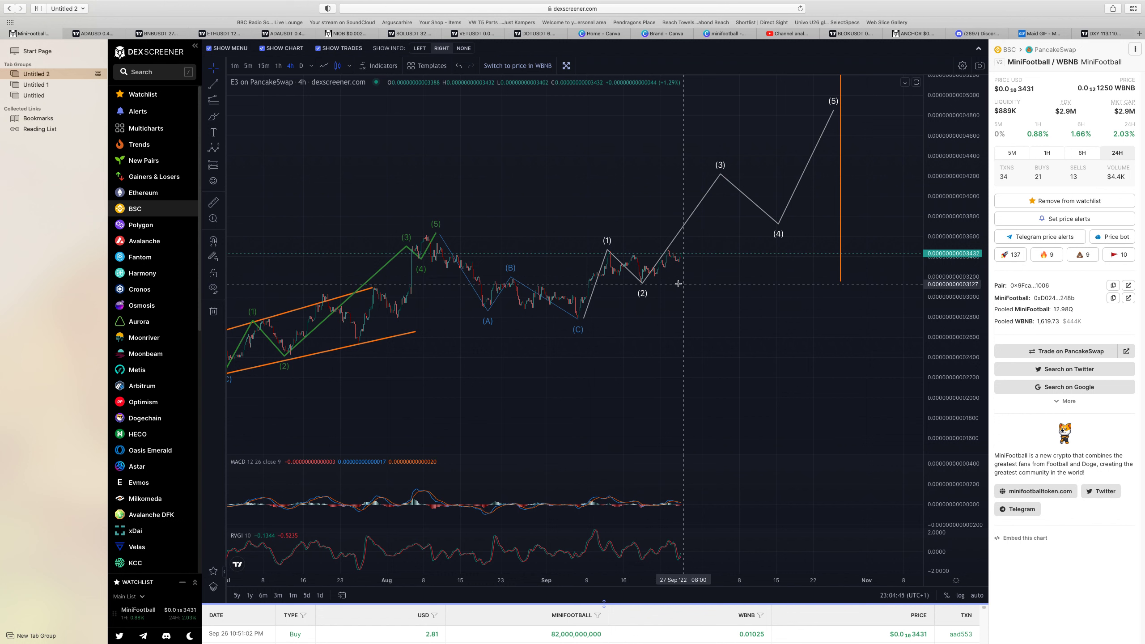
{"action": "mouse_move", "coordinate": [668, 282]}
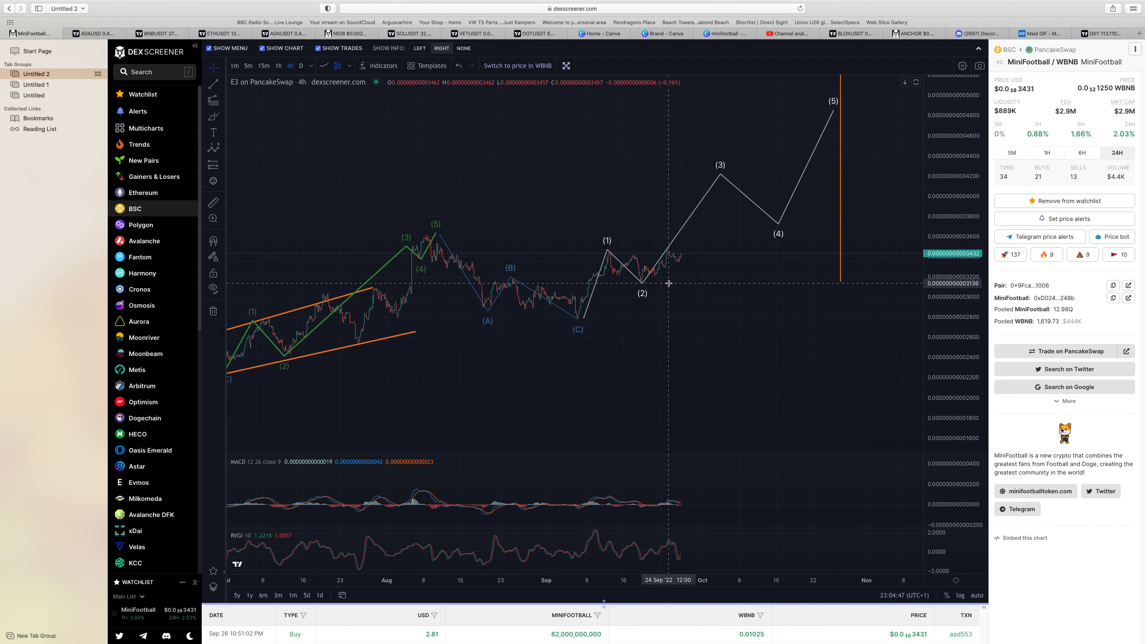
{"action": "mouse_move", "coordinate": [666, 283]}
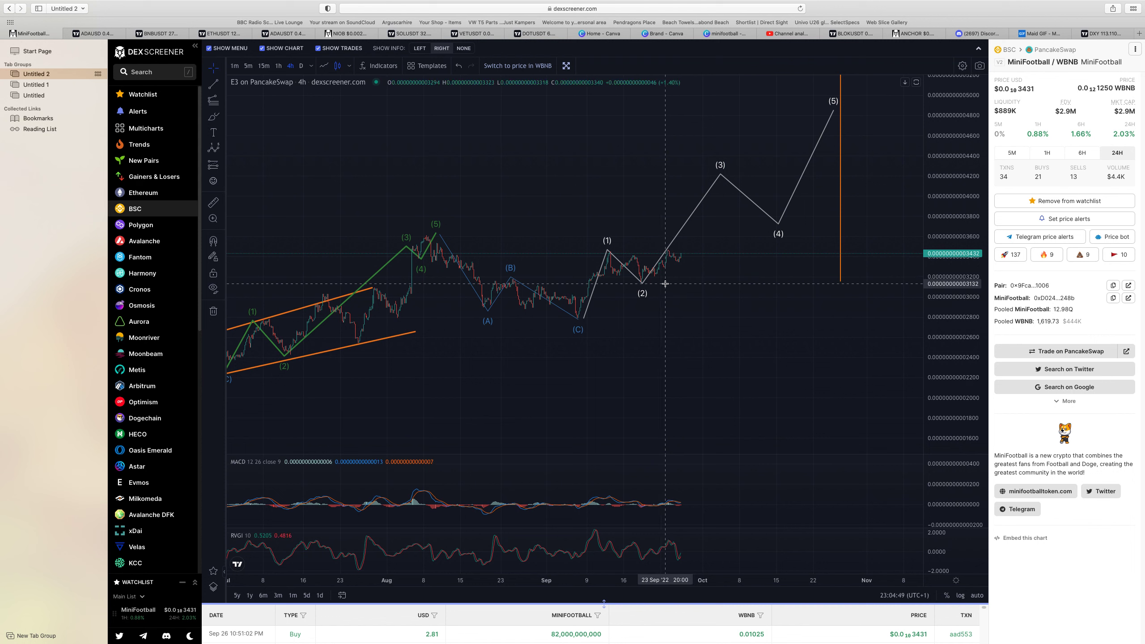
{"action": "mouse_move", "coordinate": [667, 283]}
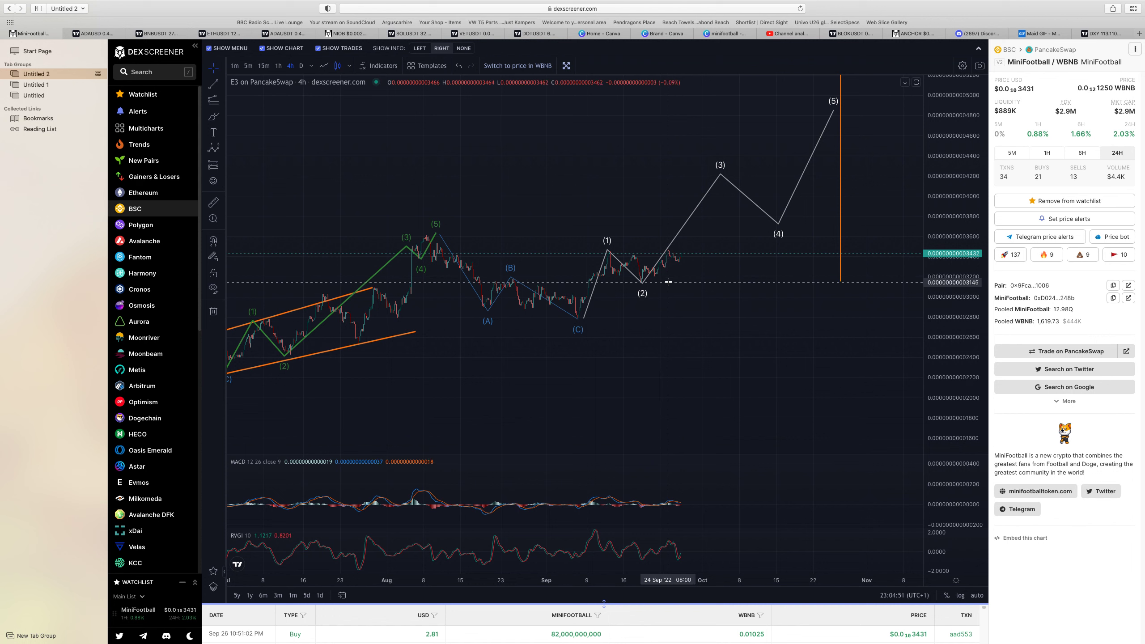
{"action": "mouse_move", "coordinate": [737, 104]}
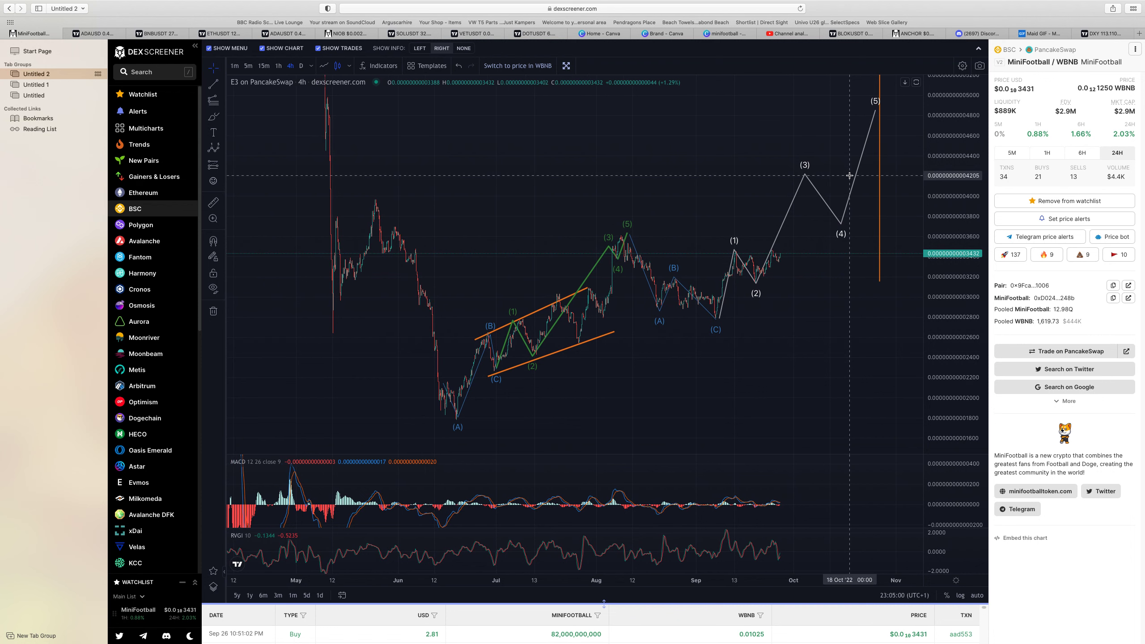
{"action": "mouse_move", "coordinate": [824, 172]}
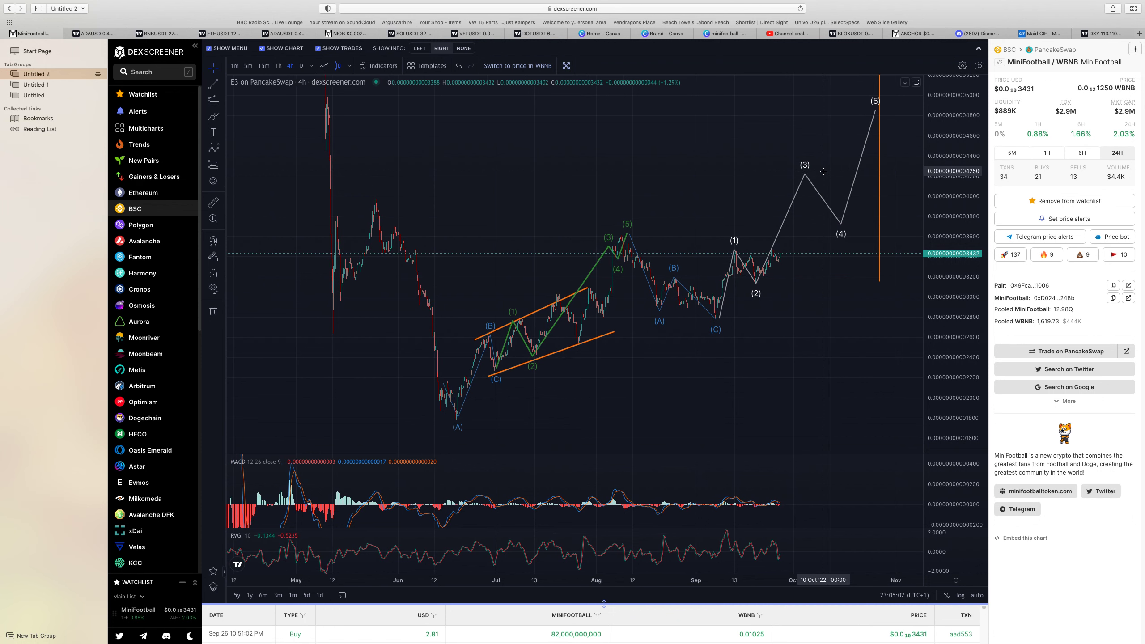
{"action": "mouse_move", "coordinate": [816, 132]}
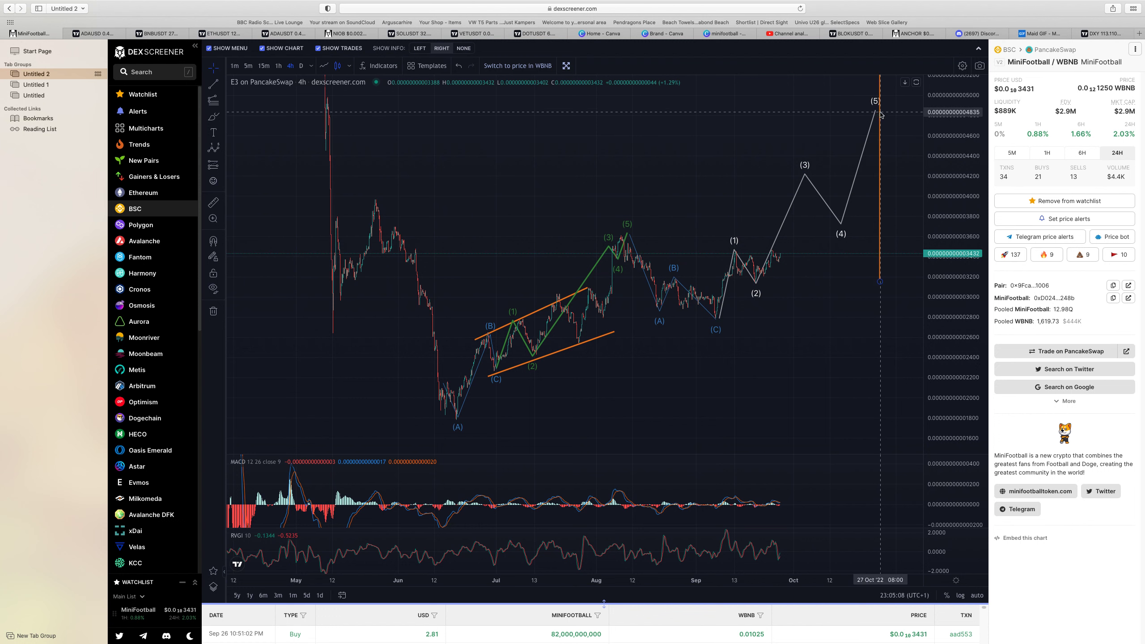
{"action": "mouse_move", "coordinate": [868, 160]}
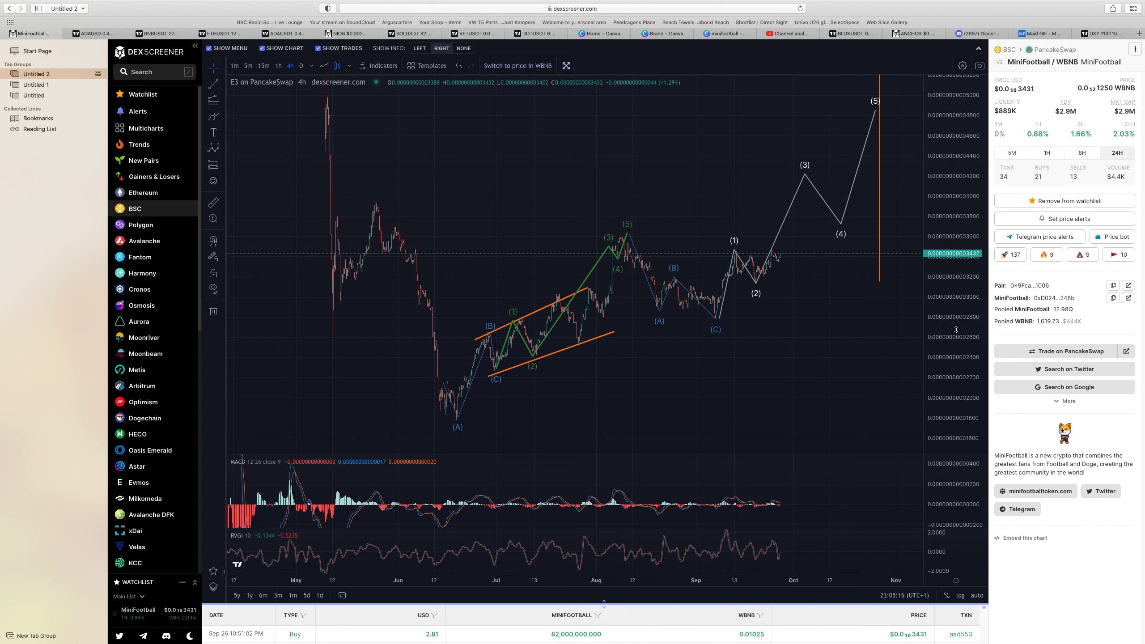
{"action": "mouse_move", "coordinate": [920, 266]}
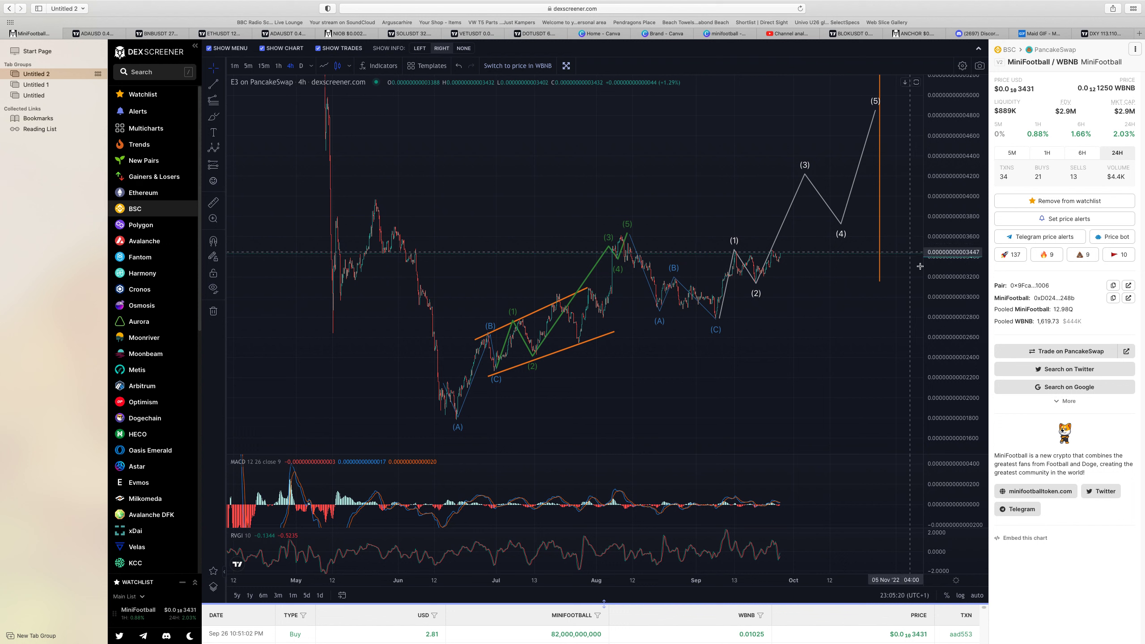
{"action": "mouse_move", "coordinate": [922, 266]}
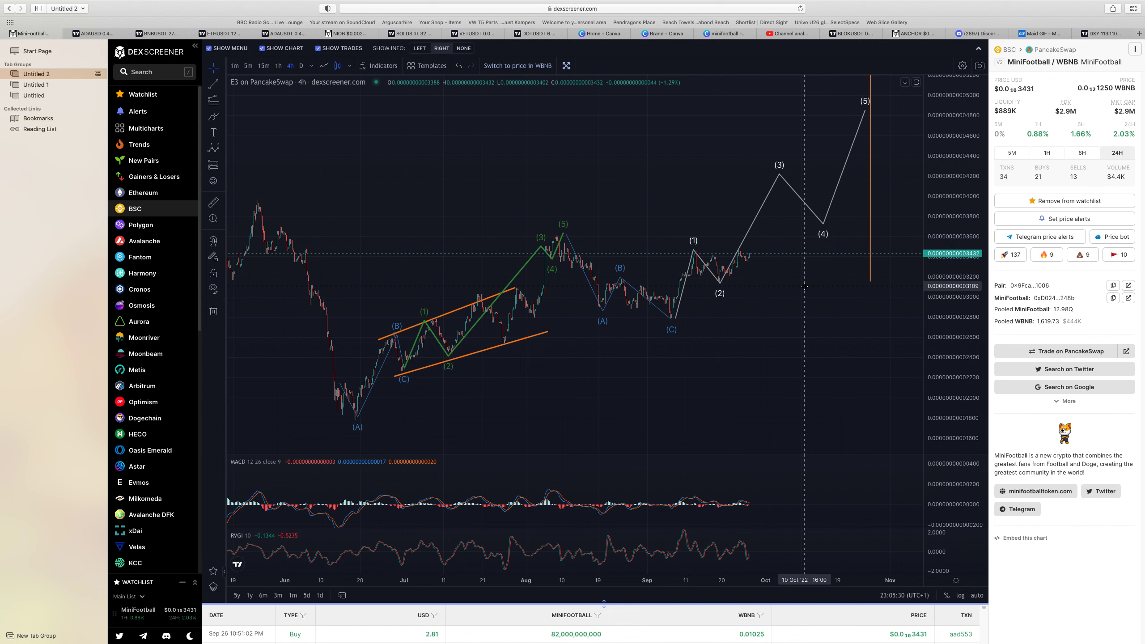
{"action": "mouse_move", "coordinate": [800, 172]}
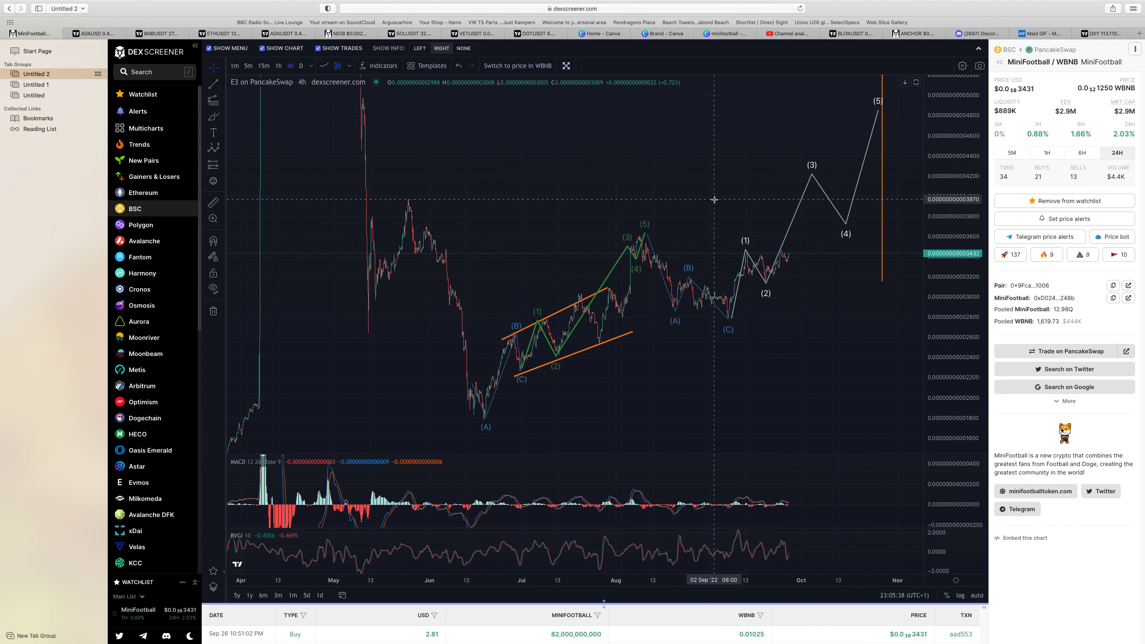
{"action": "mouse_move", "coordinate": [418, 192]}
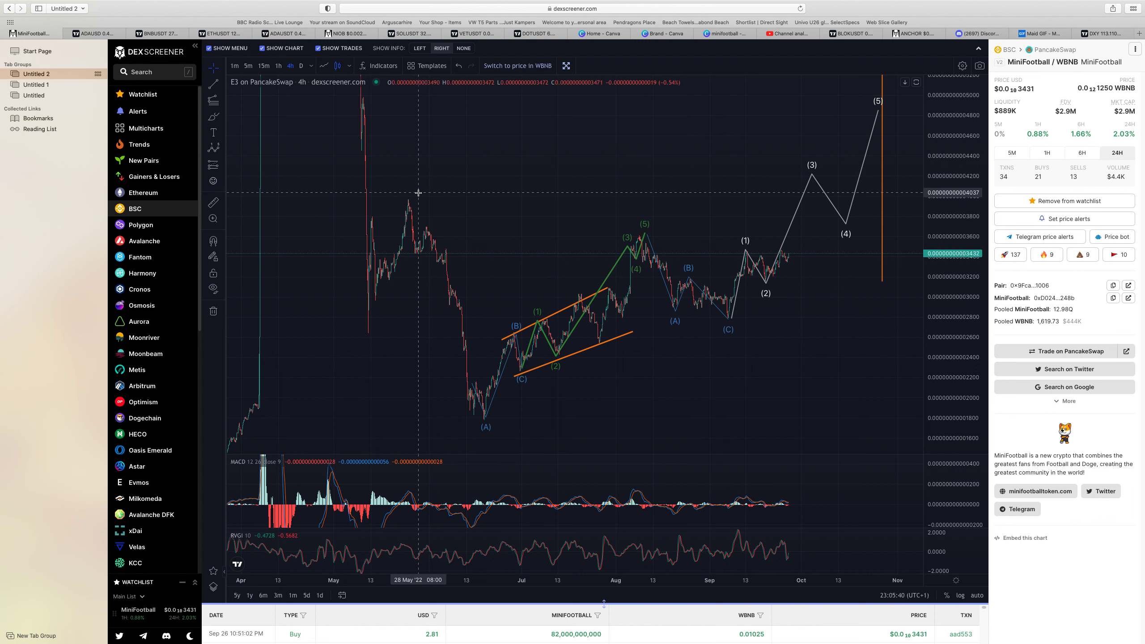
{"action": "mouse_move", "coordinate": [811, 199]}
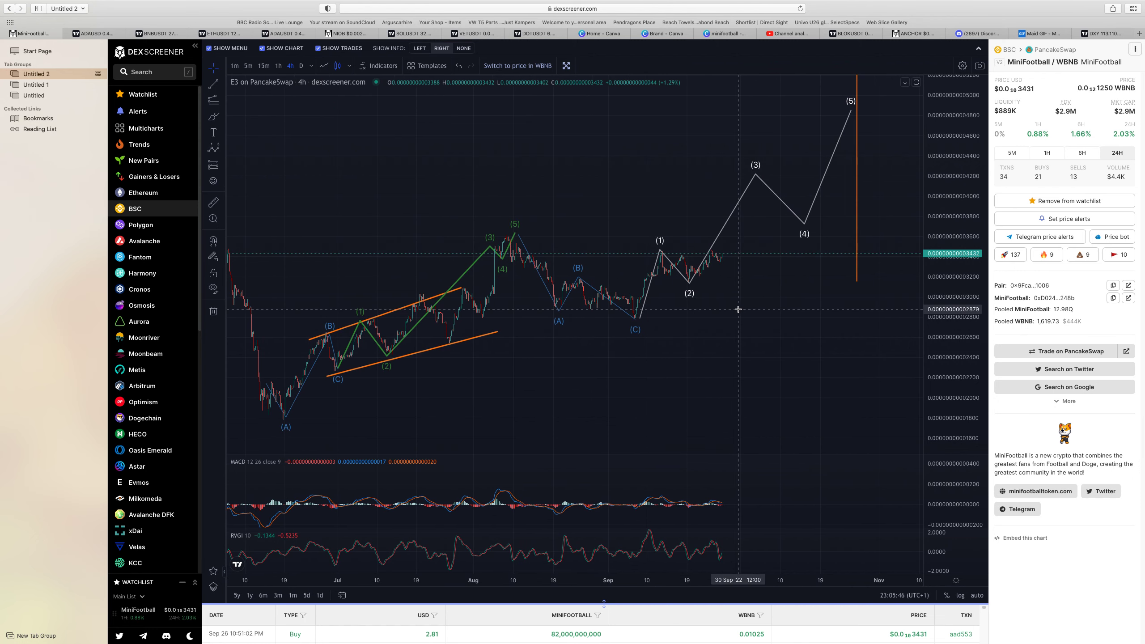
{"action": "mouse_move", "coordinate": [479, 310]}
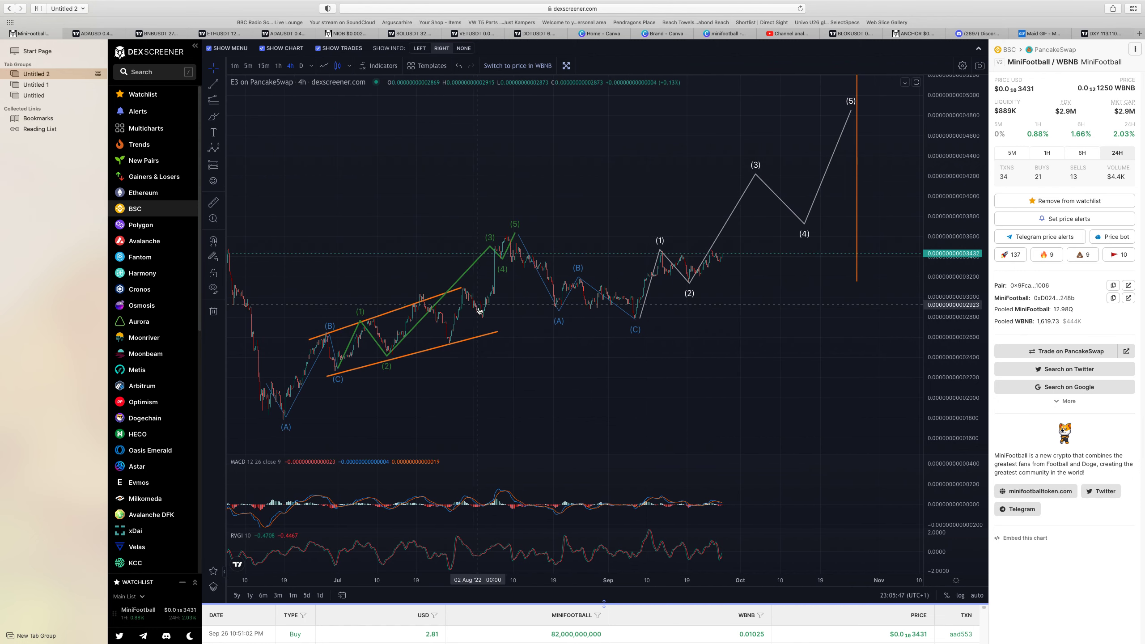
{"action": "mouse_move", "coordinate": [801, 331]}
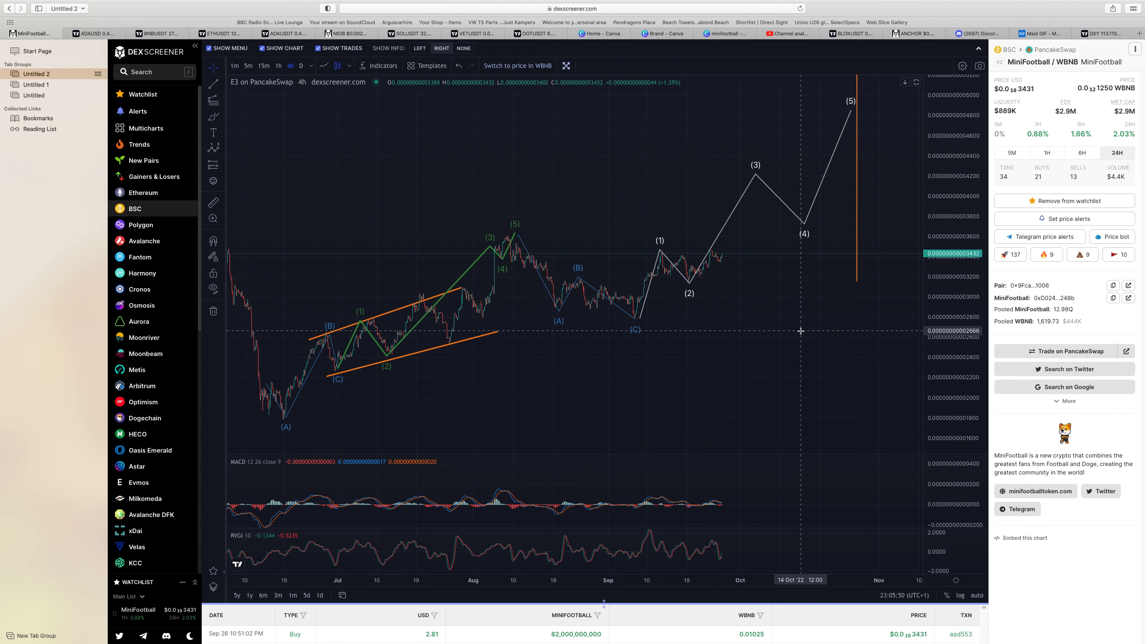
{"action": "mouse_move", "coordinate": [809, 263]}
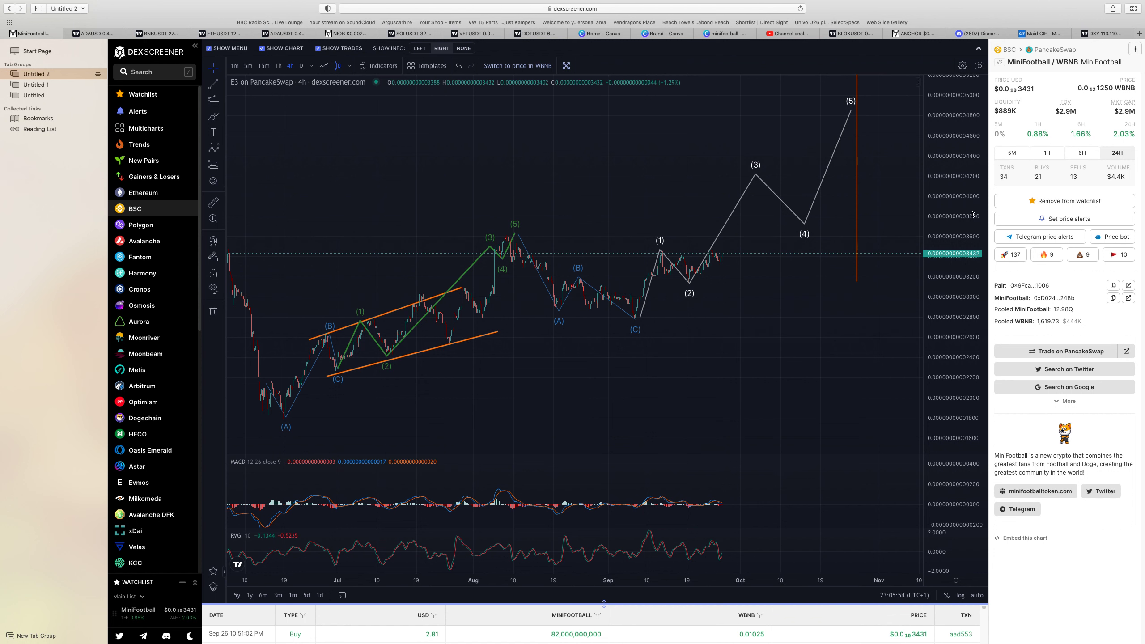
{"action": "mouse_move", "coordinate": [587, 308]}
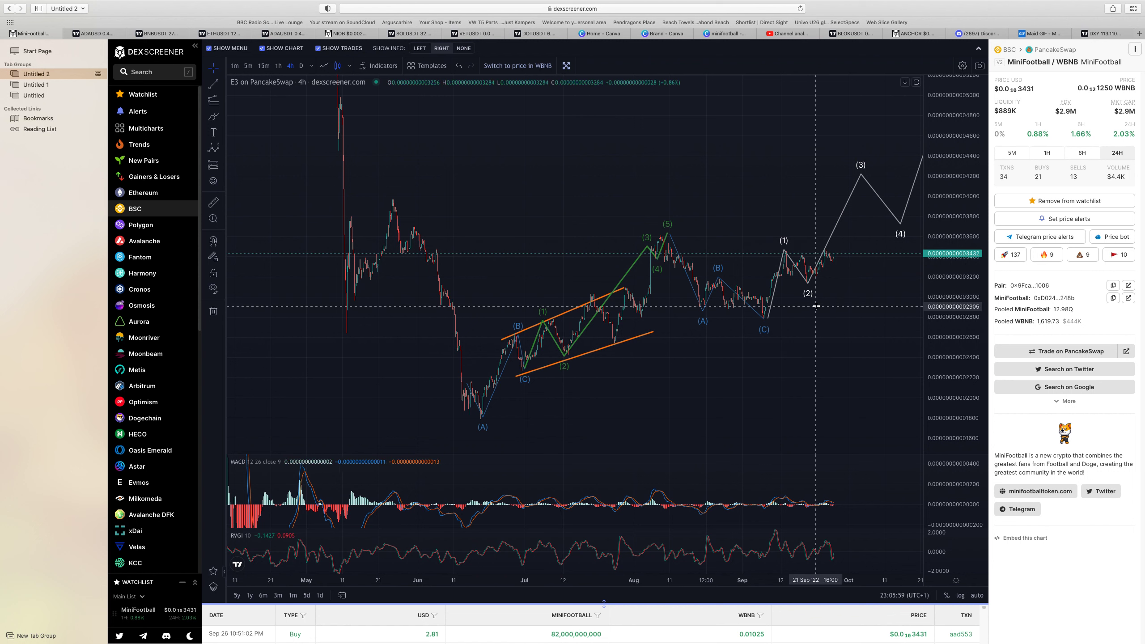
{"action": "mouse_move", "coordinate": [879, 180]}
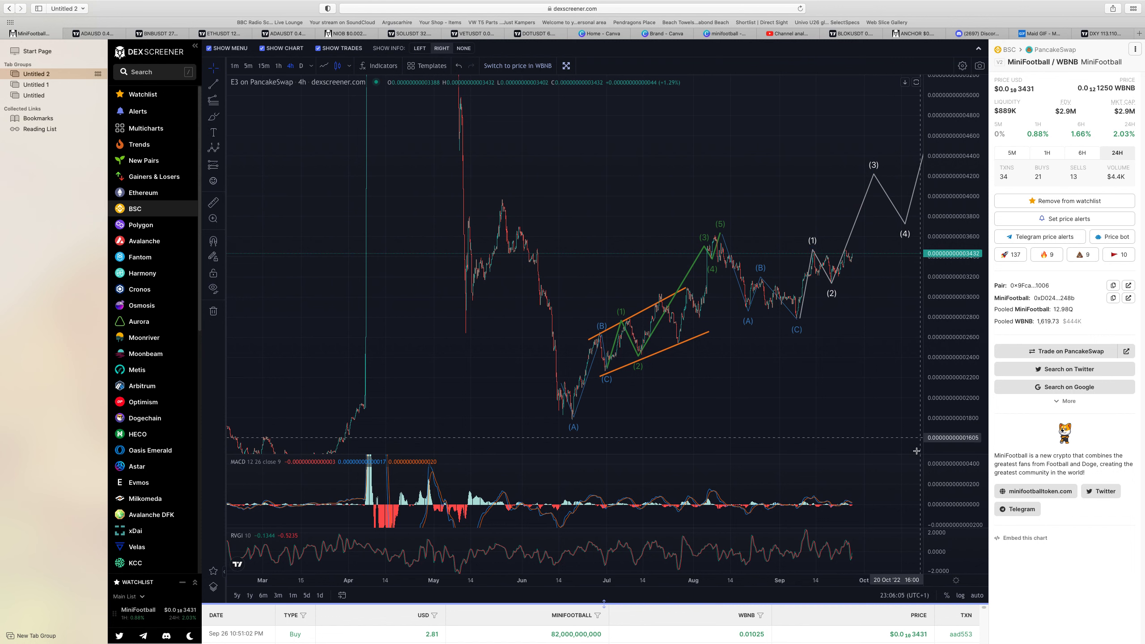
{"action": "mouse_move", "coordinate": [886, 496]}
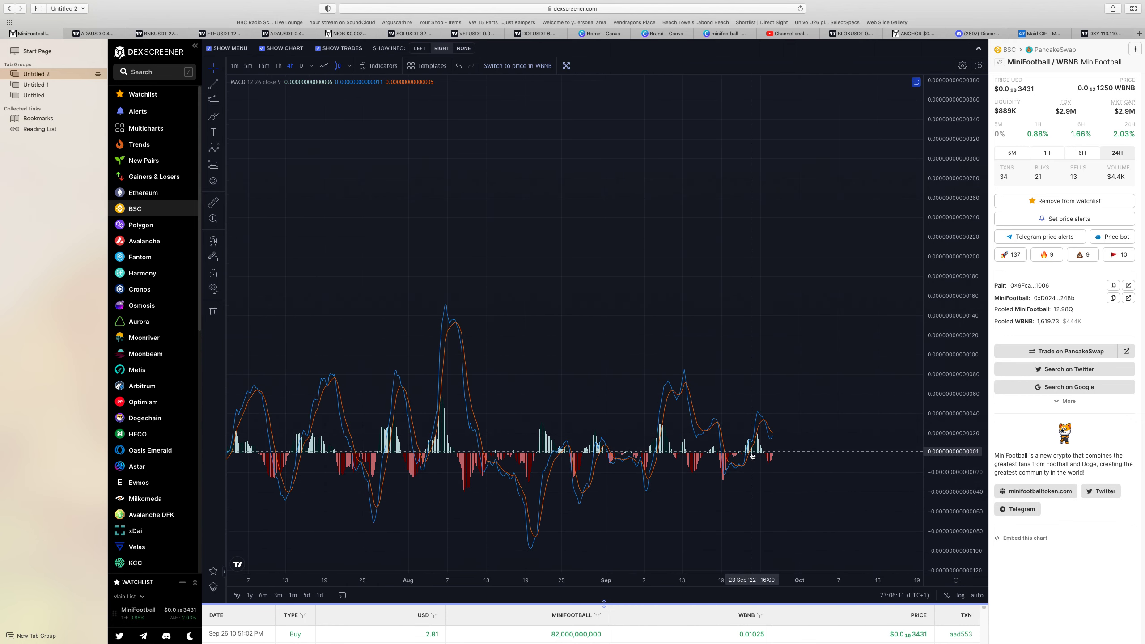
{"action": "mouse_move", "coordinate": [778, 439]}
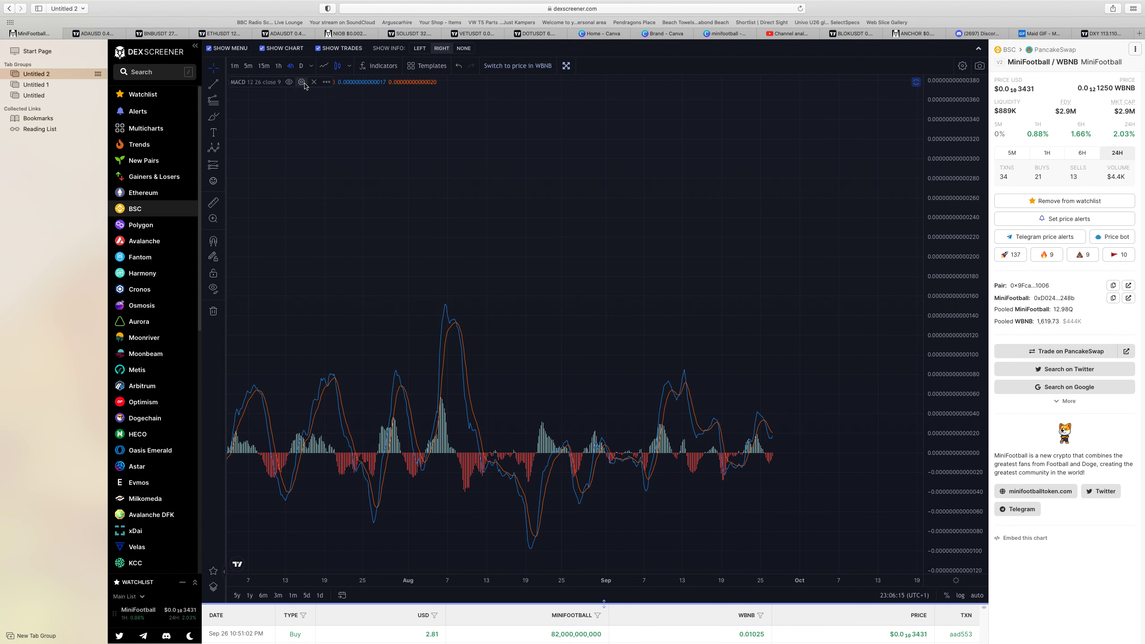
{"action": "mouse_move", "coordinate": [625, 389]}
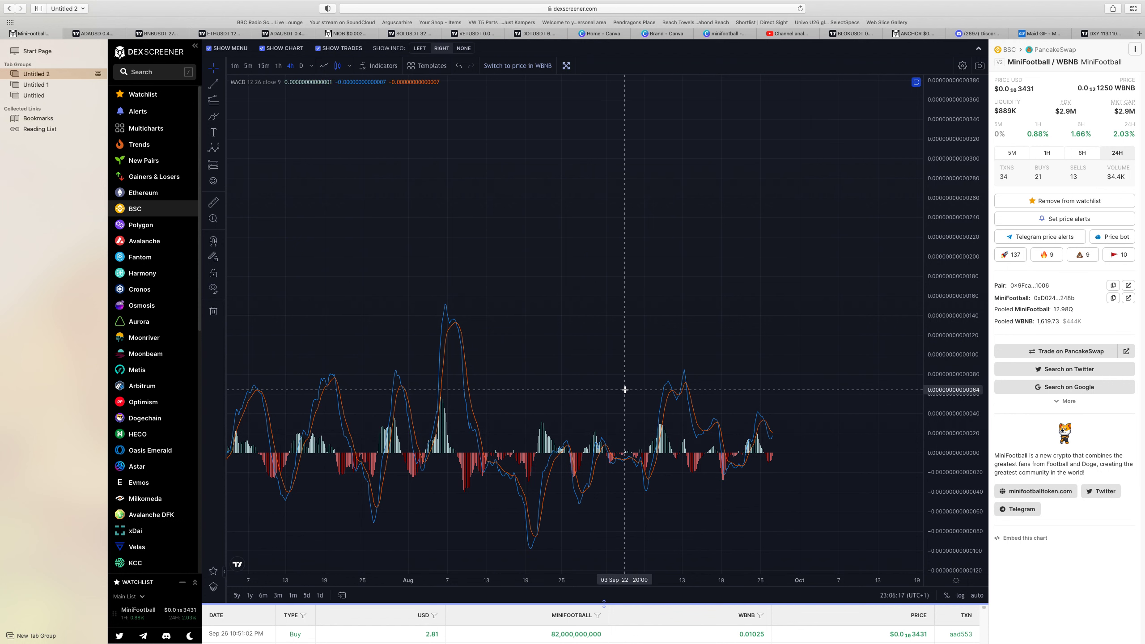
{"action": "mouse_move", "coordinate": [729, 429]}
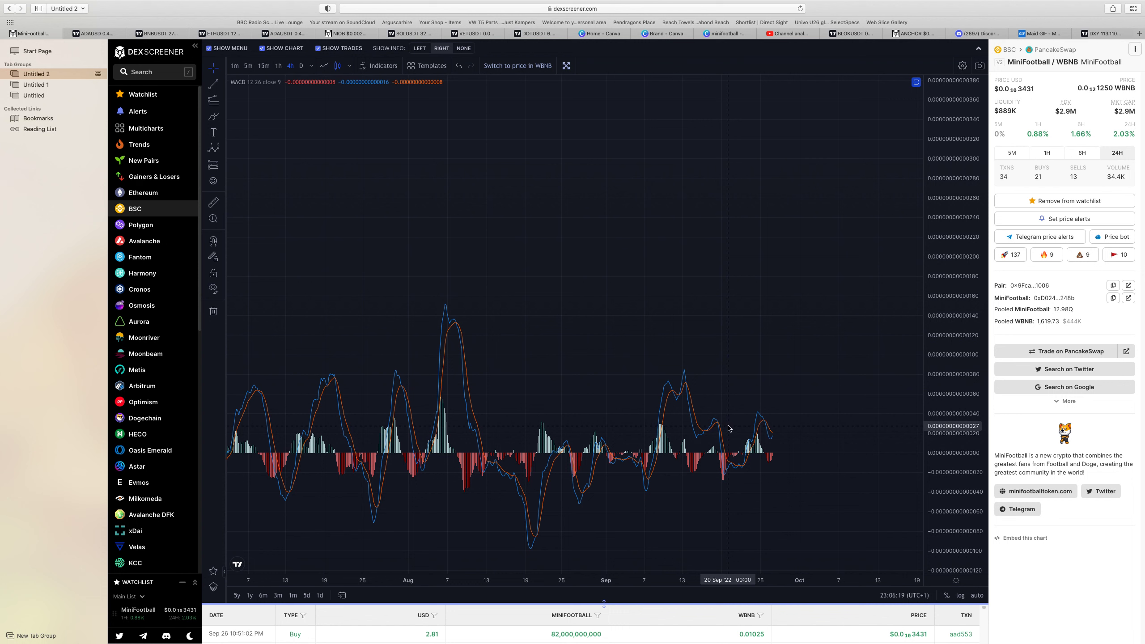
{"action": "mouse_move", "coordinate": [772, 456]}
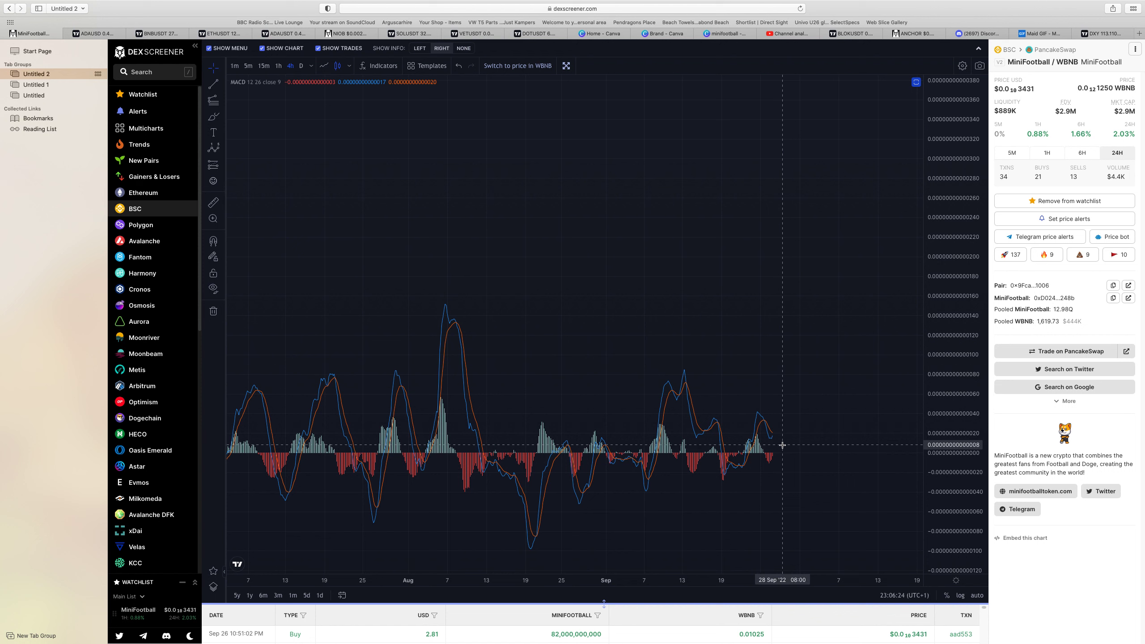
{"action": "mouse_move", "coordinate": [779, 413]}
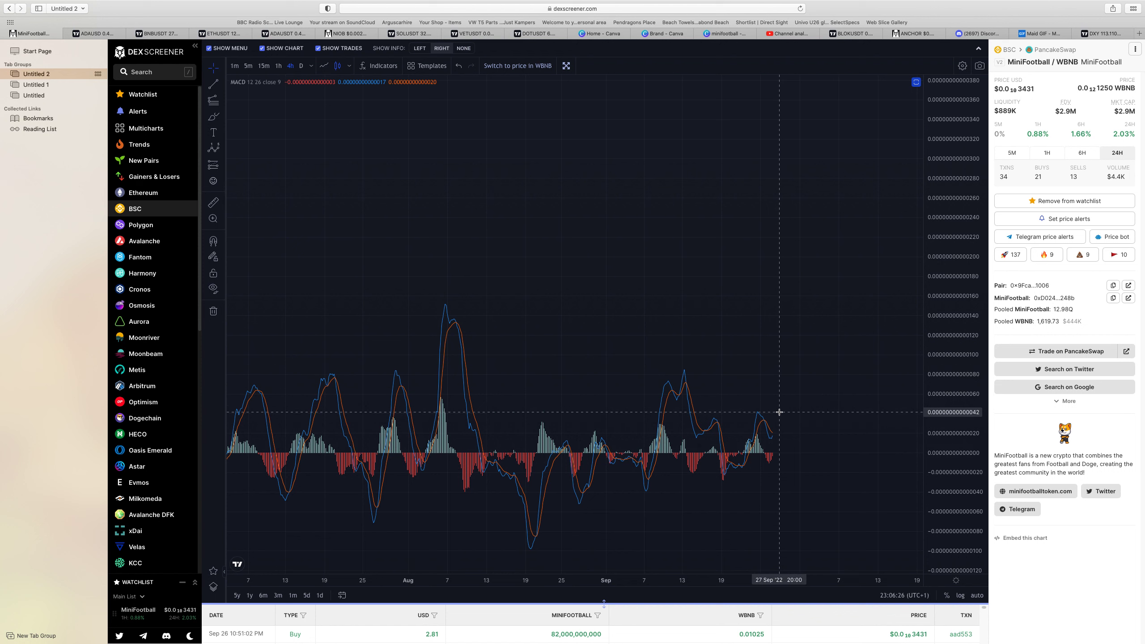
{"action": "mouse_move", "coordinate": [795, 428]}
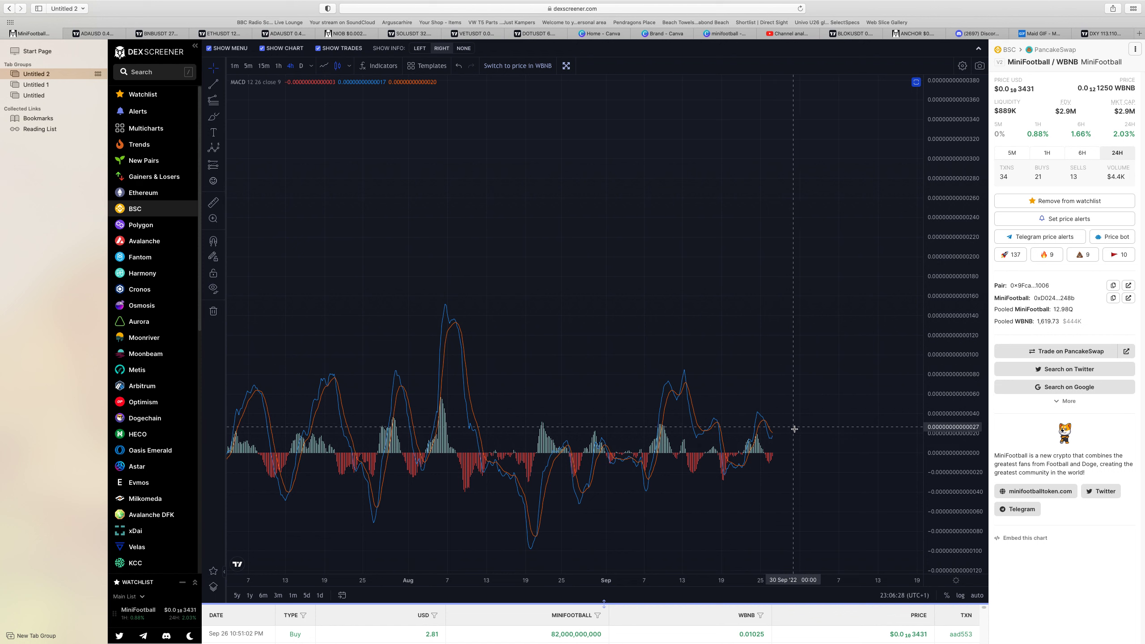
{"action": "mouse_move", "coordinate": [827, 412]}
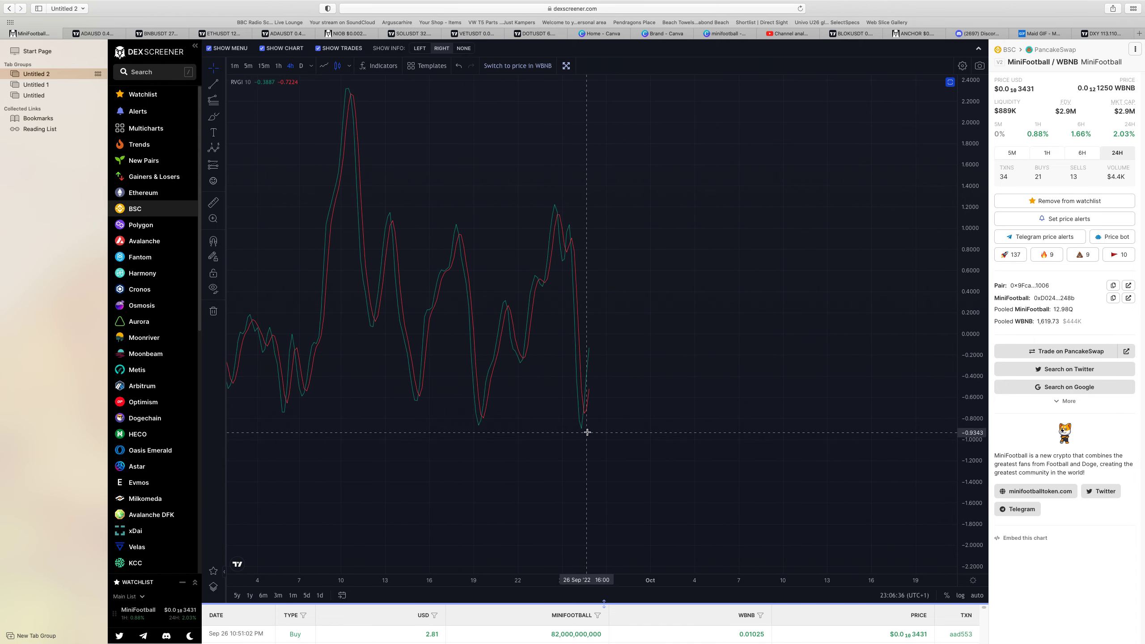
{"action": "mouse_move", "coordinate": [587, 418]}
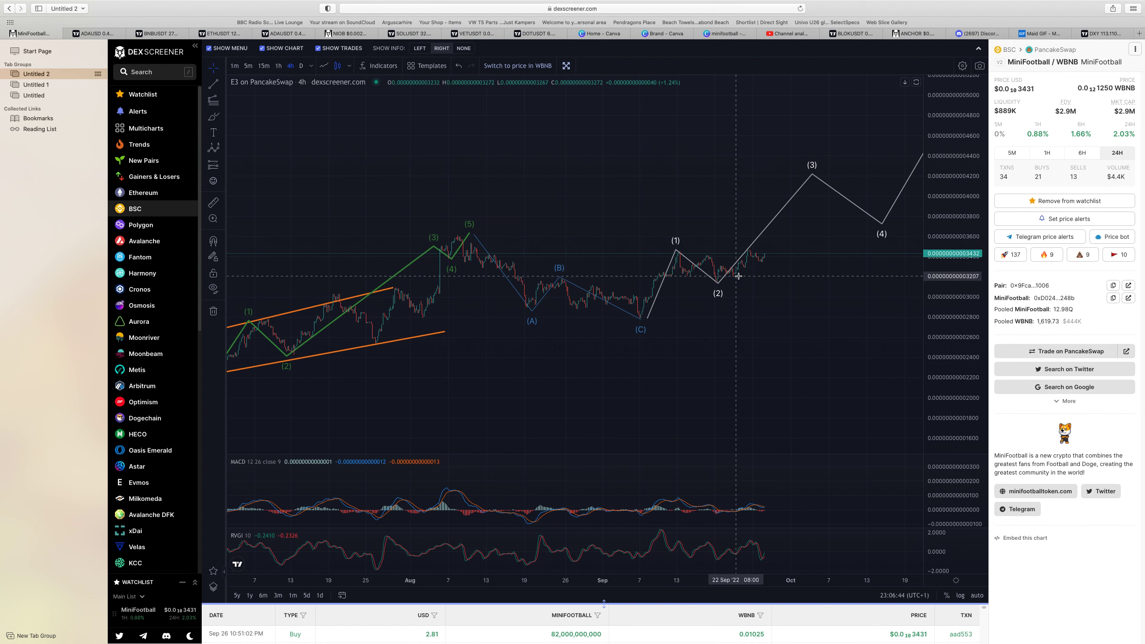
{"action": "mouse_move", "coordinate": [792, 291]}
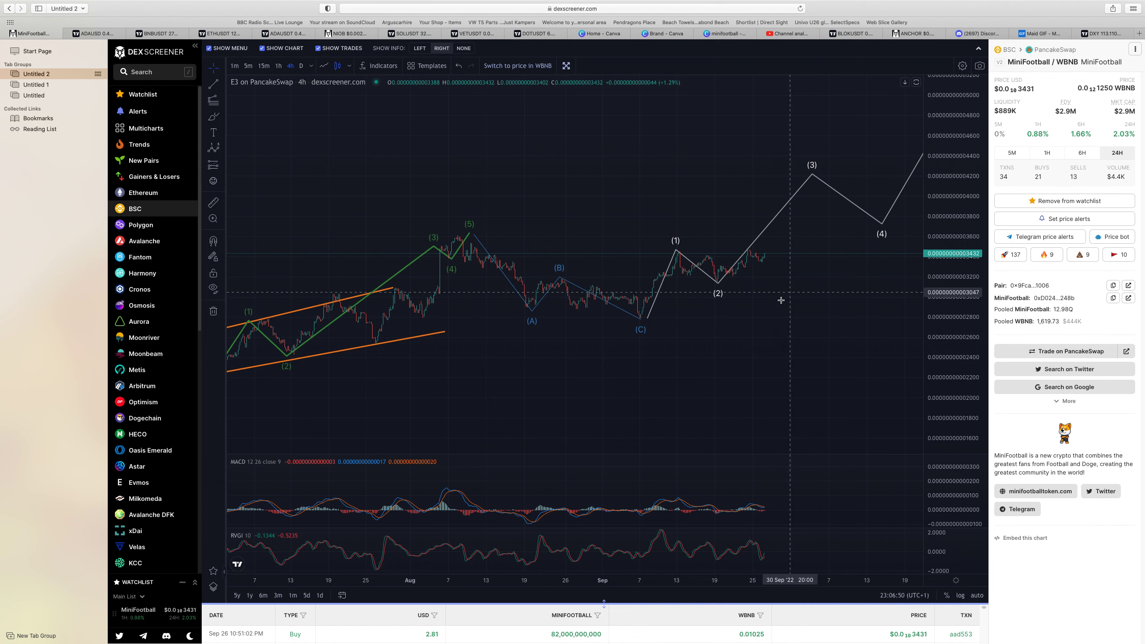
{"action": "mouse_move", "coordinate": [604, 606]}
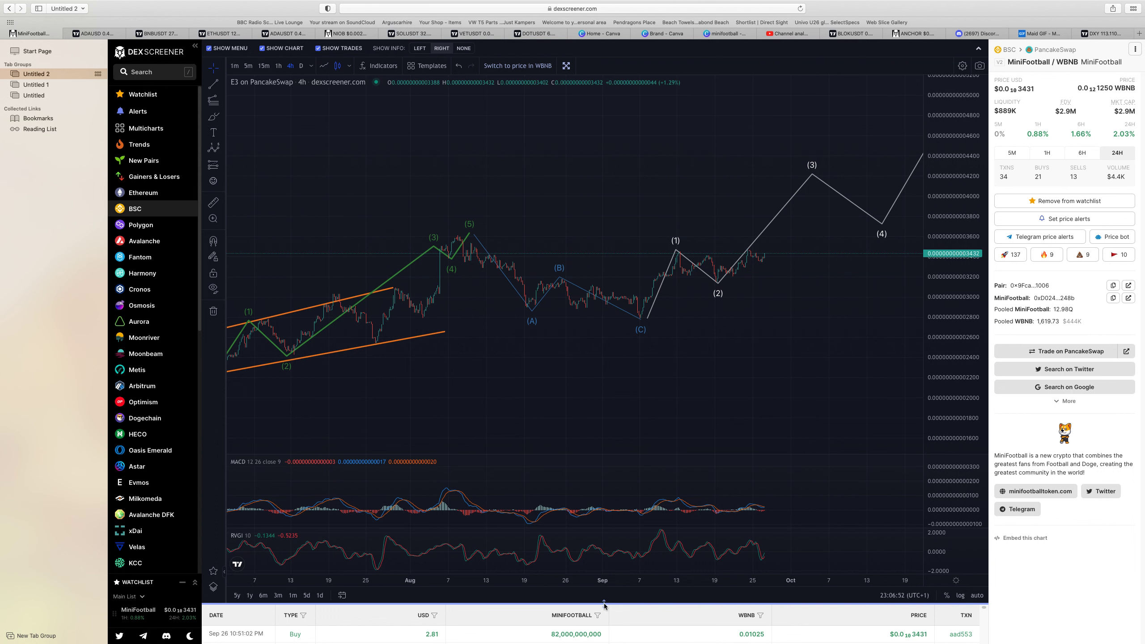
{"action": "mouse_move", "coordinate": [604, 605]}
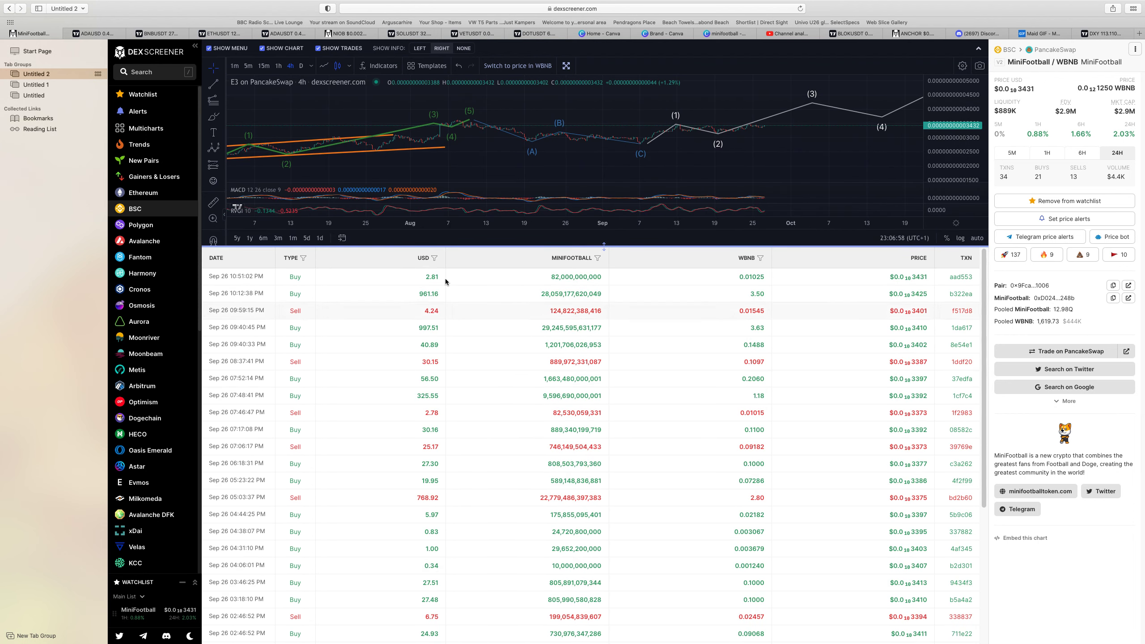
{"action": "mouse_move", "coordinate": [381, 498]}
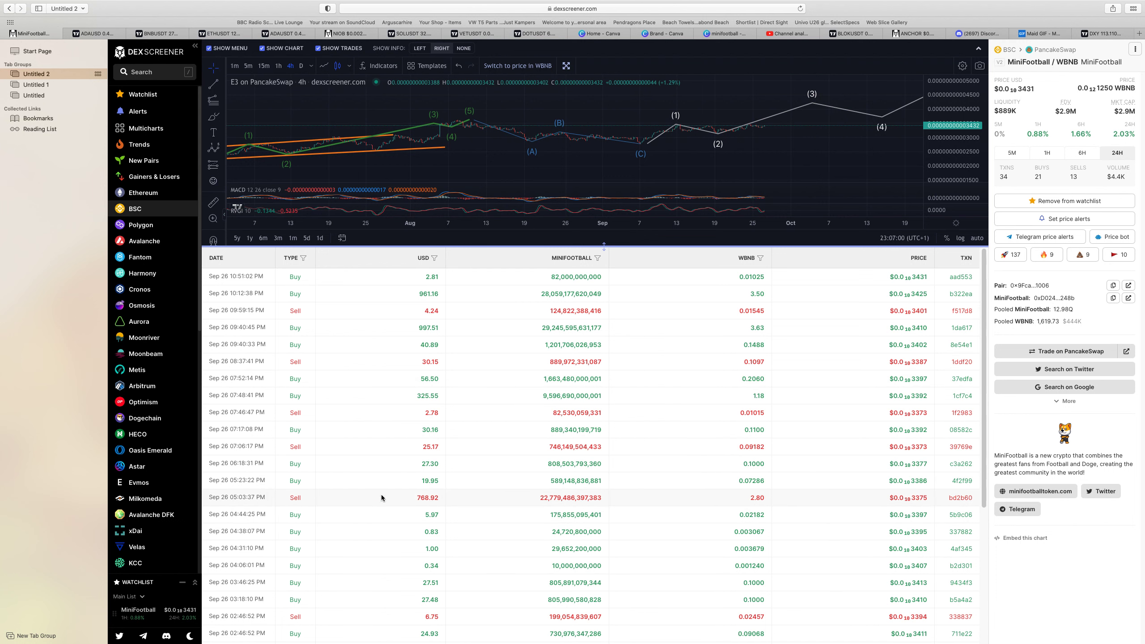
{"action": "mouse_move", "coordinate": [472, 517]}
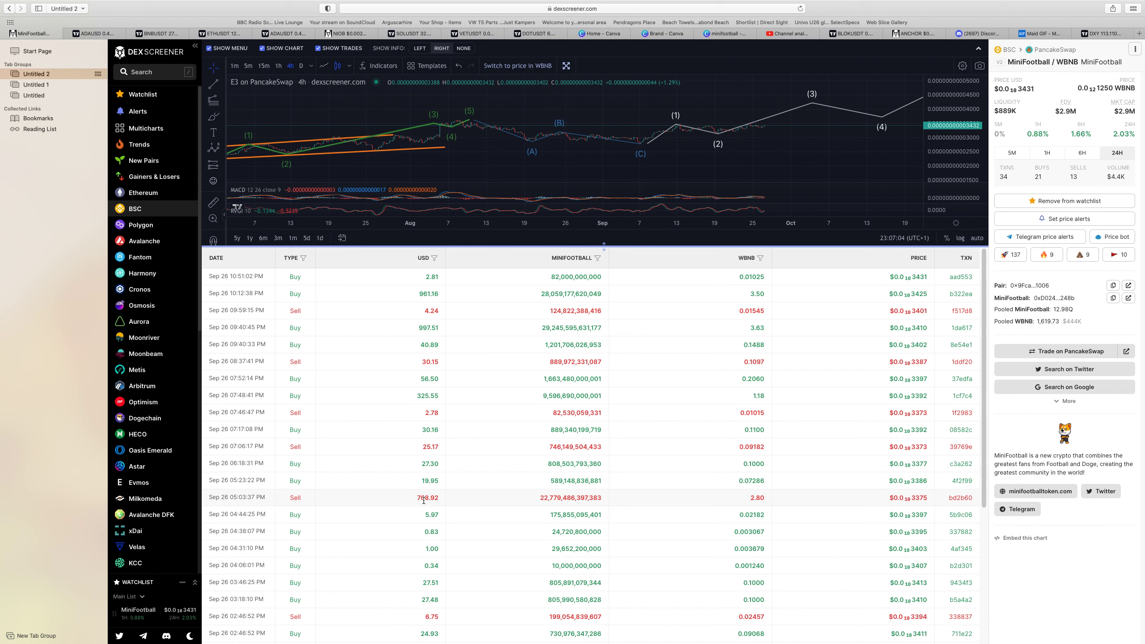
{"action": "mouse_move", "coordinate": [468, 498]}
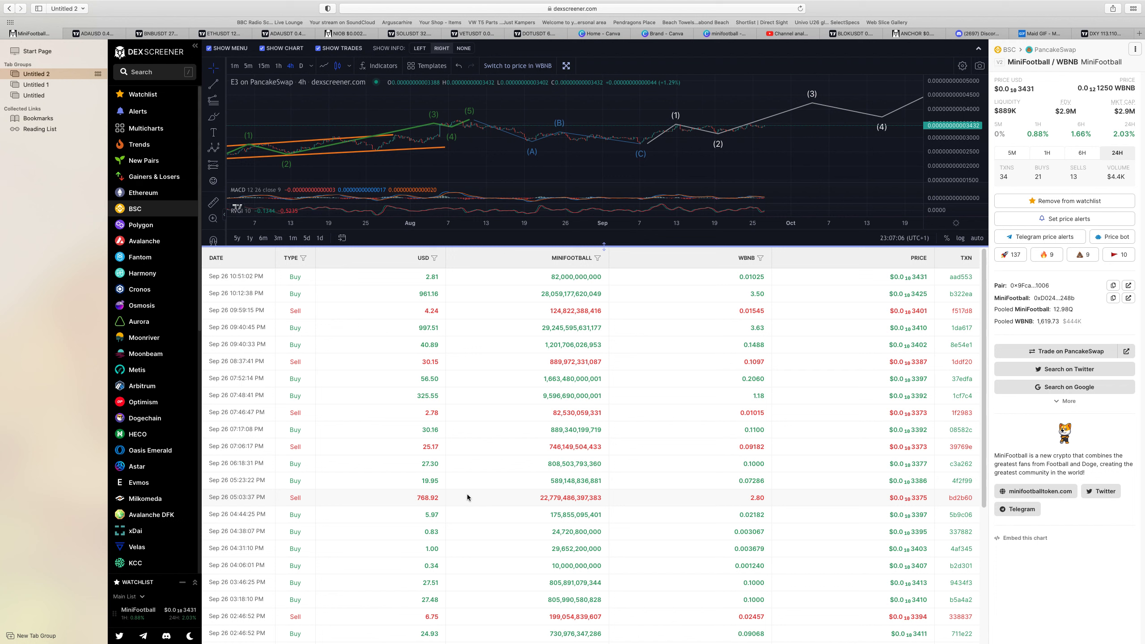
{"action": "mouse_move", "coordinate": [607, 489]}
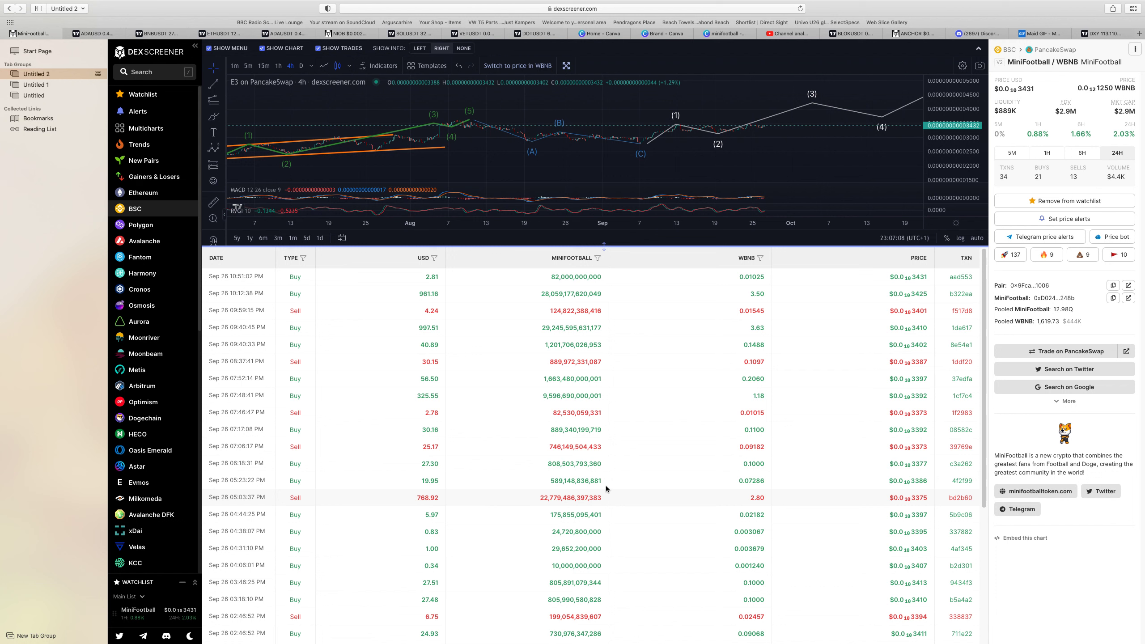
{"action": "mouse_move", "coordinate": [408, 496]}
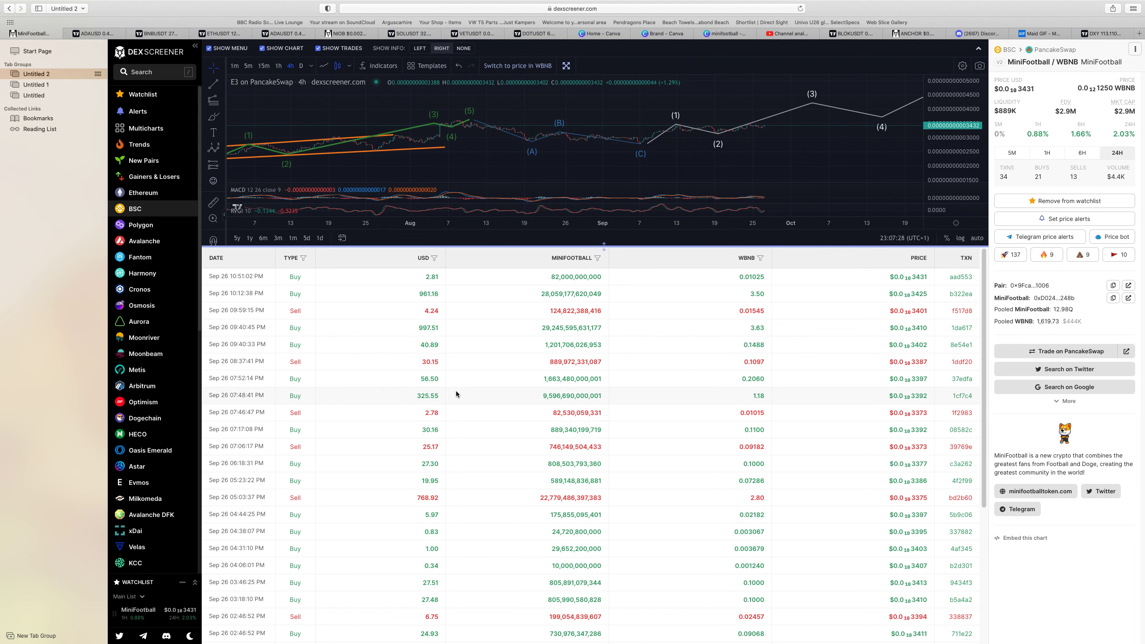
{"action": "mouse_move", "coordinate": [452, 335]}
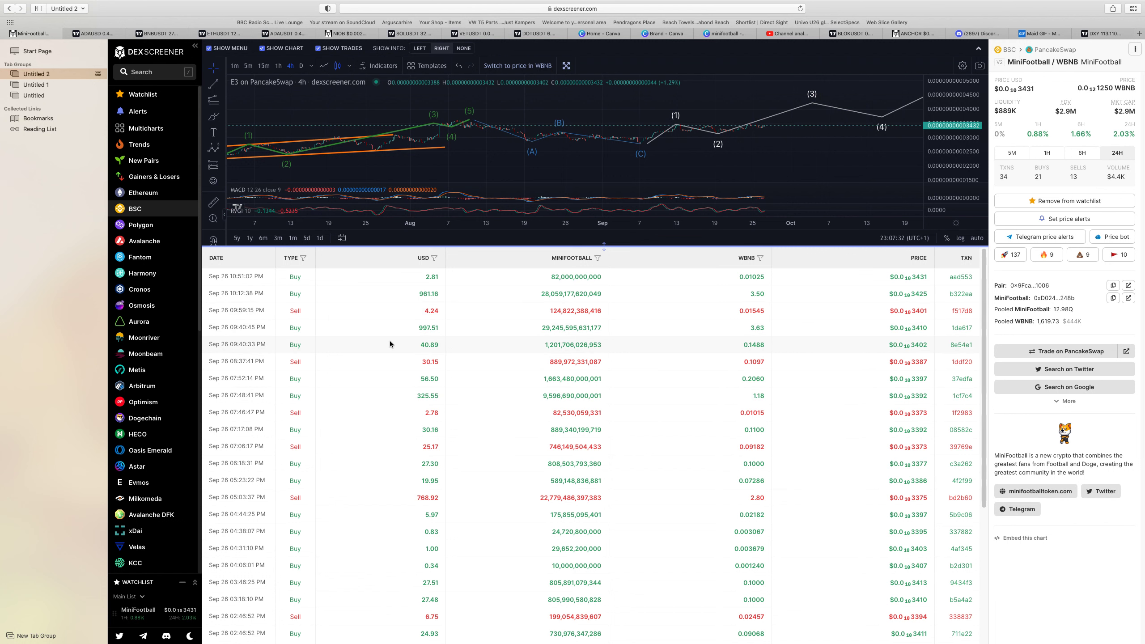
{"action": "mouse_move", "coordinate": [514, 413]}
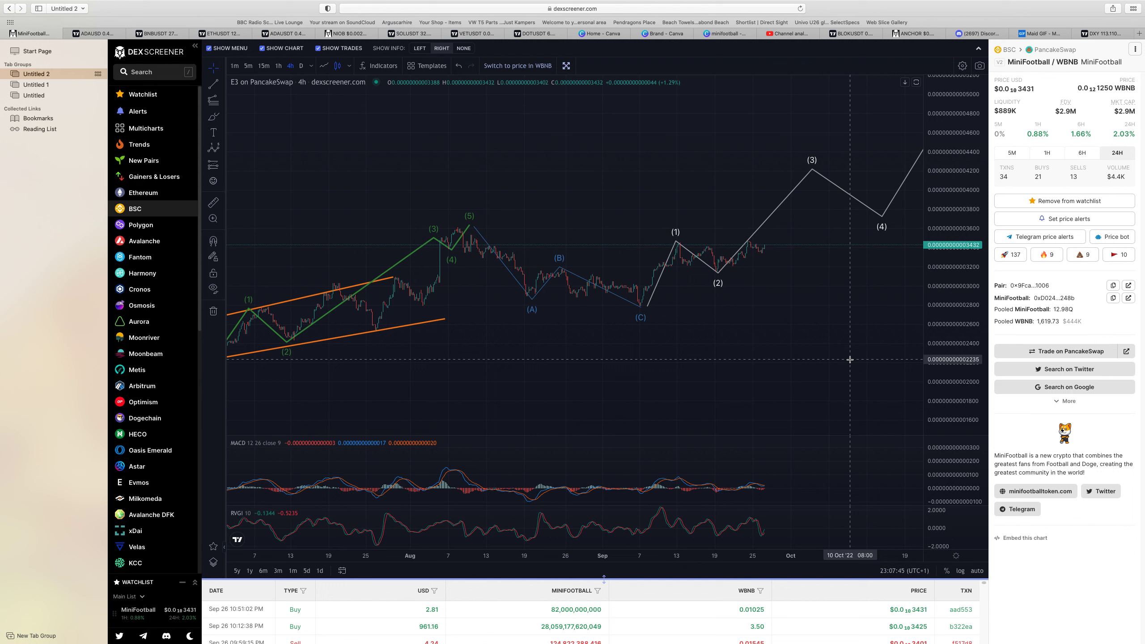
{"action": "mouse_move", "coordinate": [849, 362]}
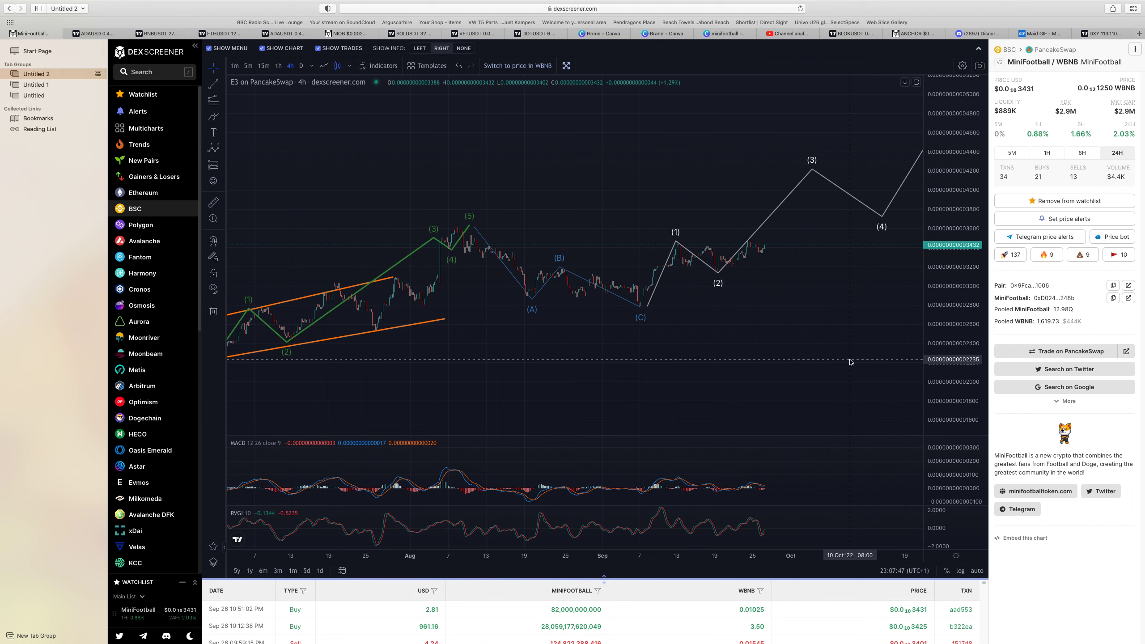
{"action": "mouse_move", "coordinate": [653, 422]}
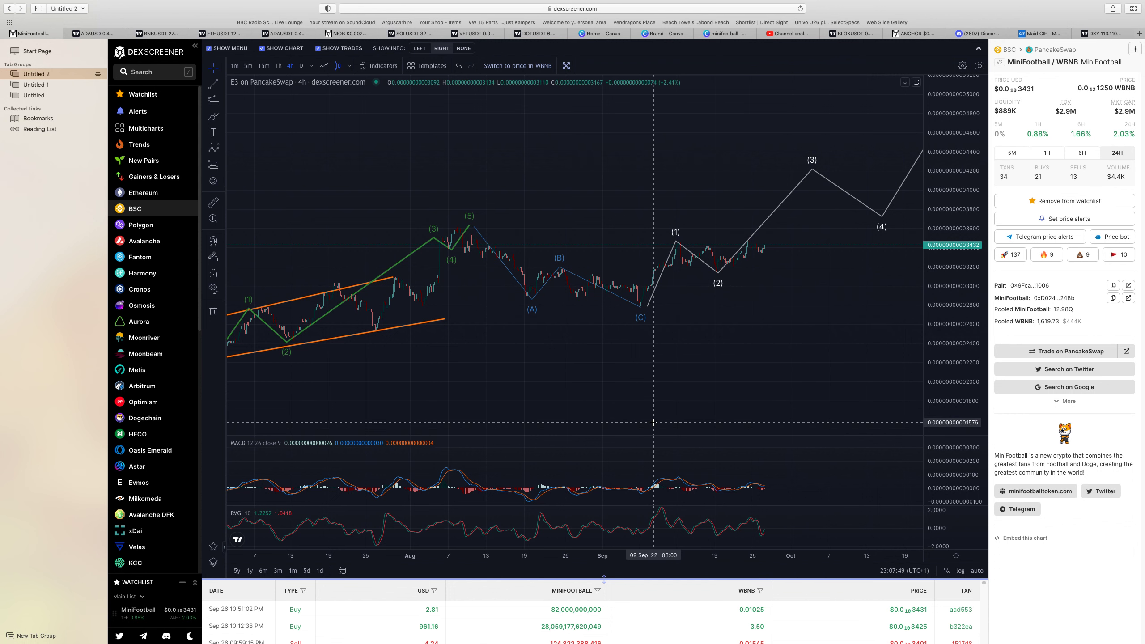